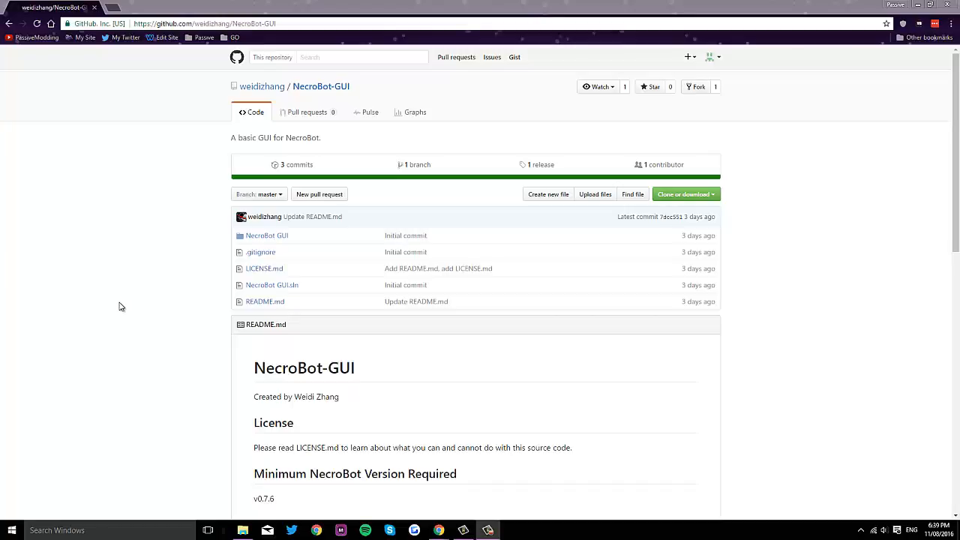
{"action": "mouse_move", "coordinate": [112, 298]}
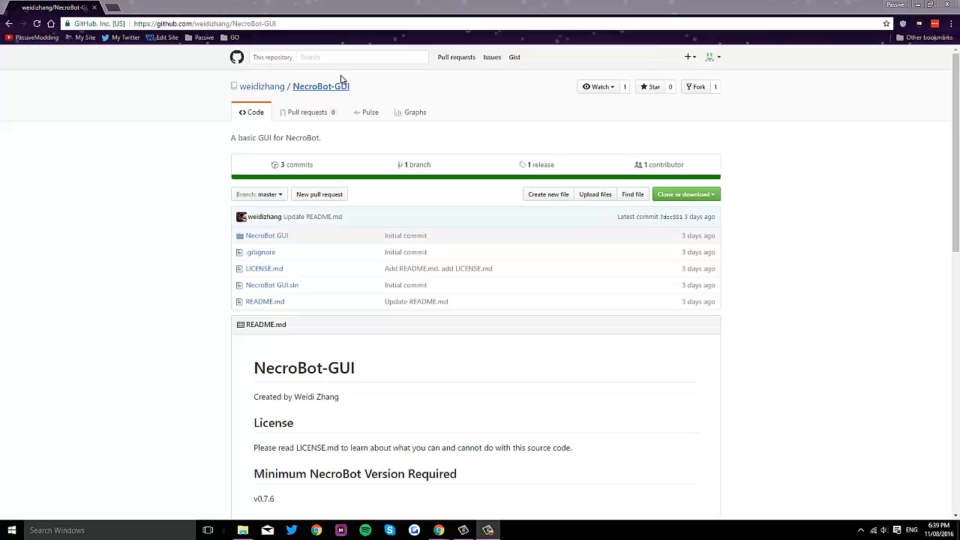
{"action": "mouse_move", "coordinate": [525, 199]}
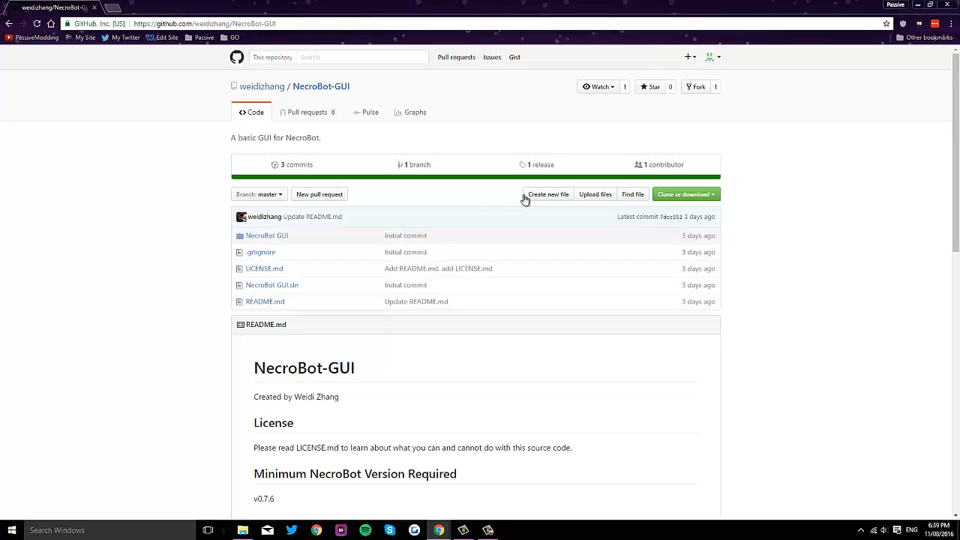
Download NecroBot.GUI.exe from the 1.0.0 release and return to the file browser
{"action": "left_click", "coordinate": [540, 165]}
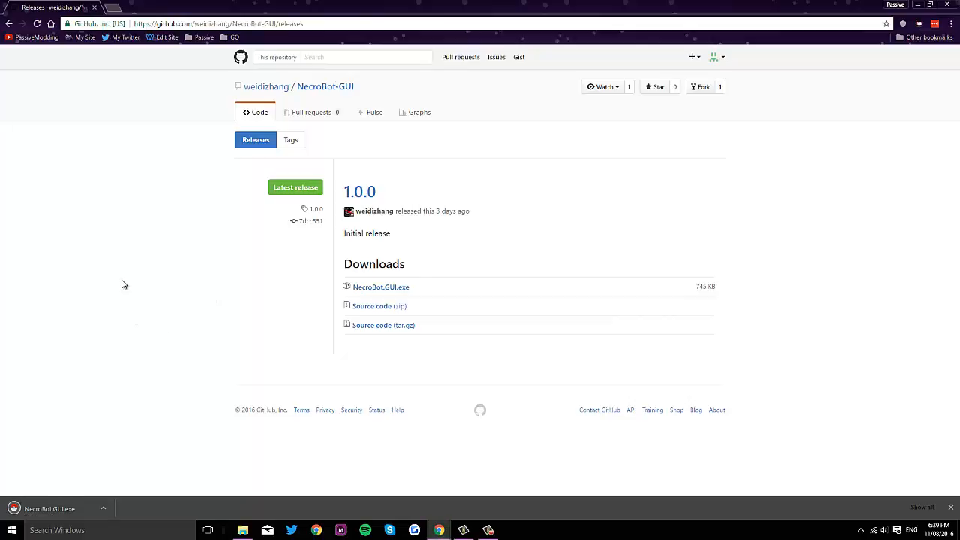
{"action": "mouse_move", "coordinate": [129, 300]}
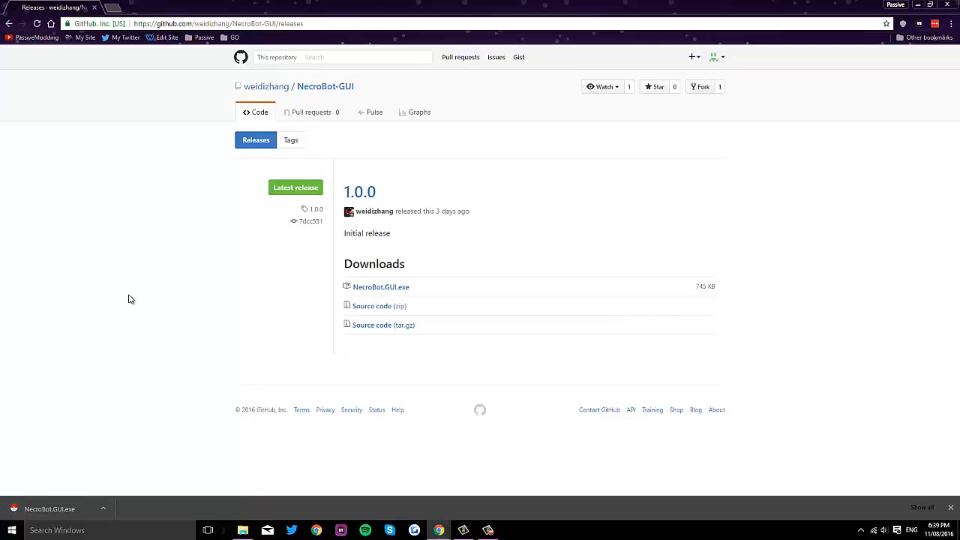
{"action": "mouse_move", "coordinate": [217, 113]}
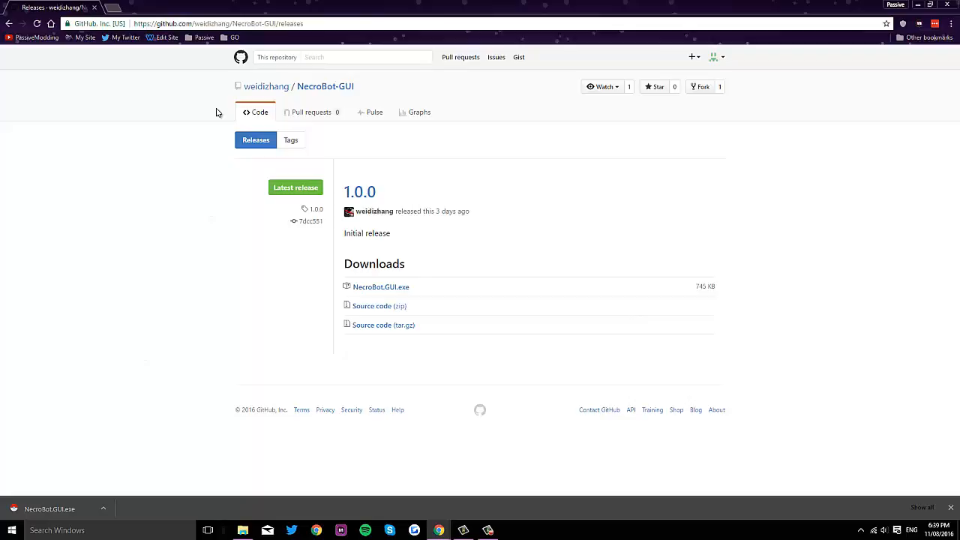
{"action": "mouse_move", "coordinate": [157, 141]}
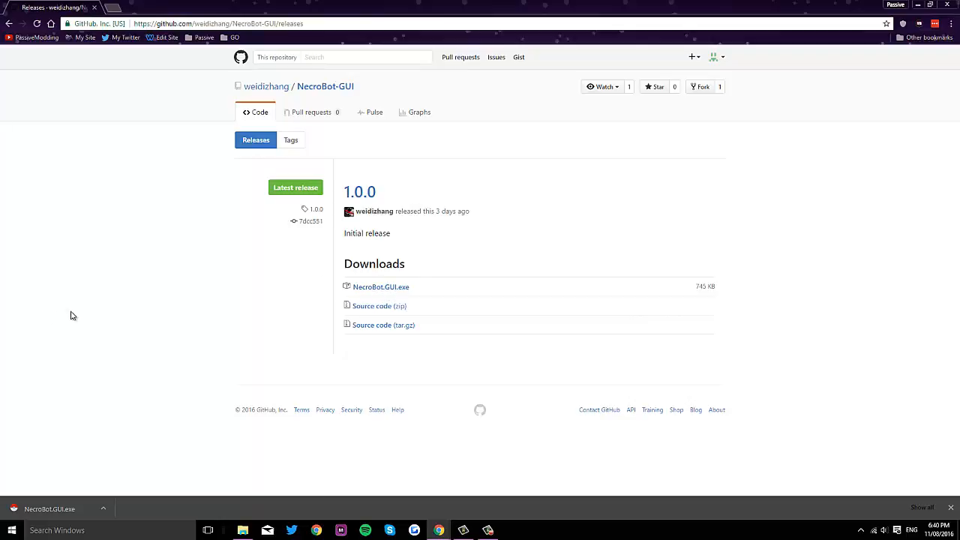
{"action": "left_click", "coordinate": [243, 530]}
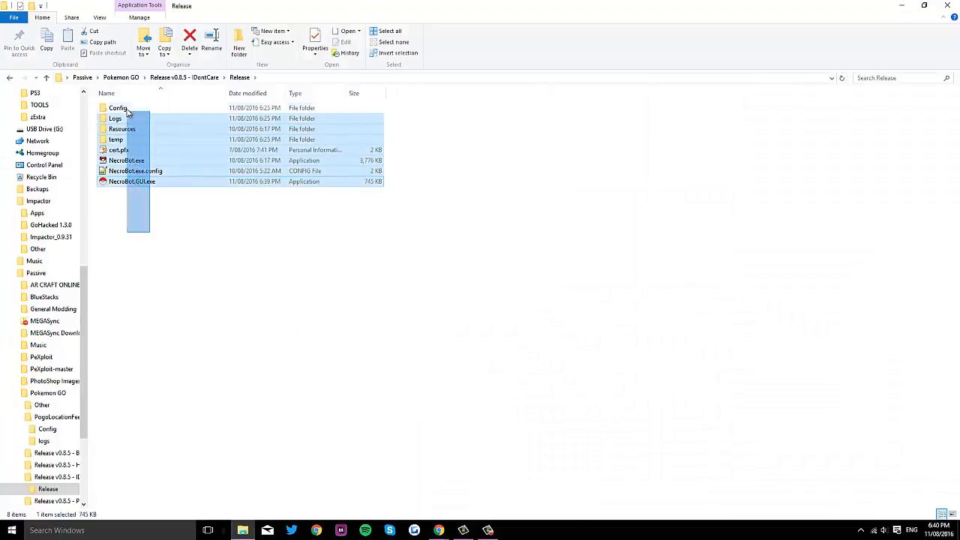
Launch NecroBot.GUI.exe from the NecroBot Release v0.8.5 folder
{"action": "left_click", "coordinate": [192, 242]}
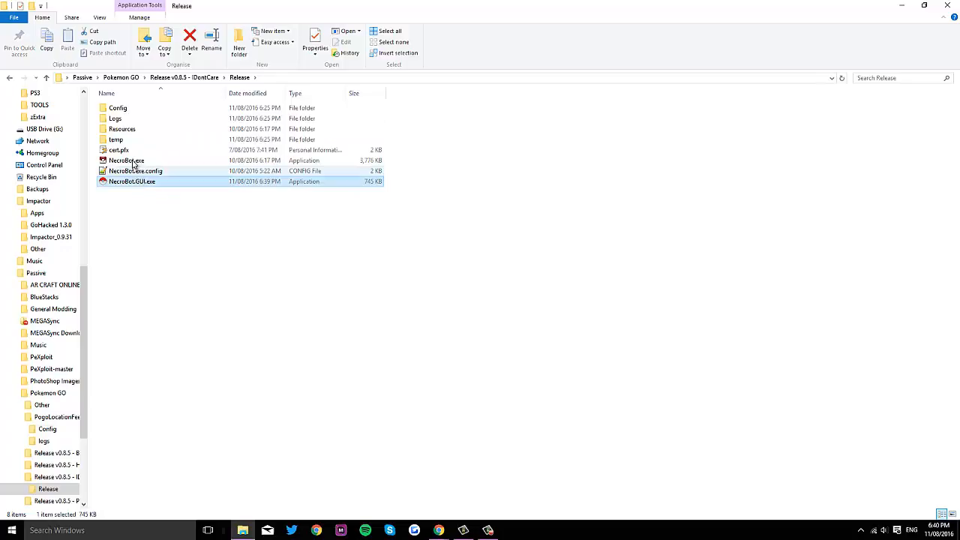
{"action": "left_click", "coordinate": [125, 161]}
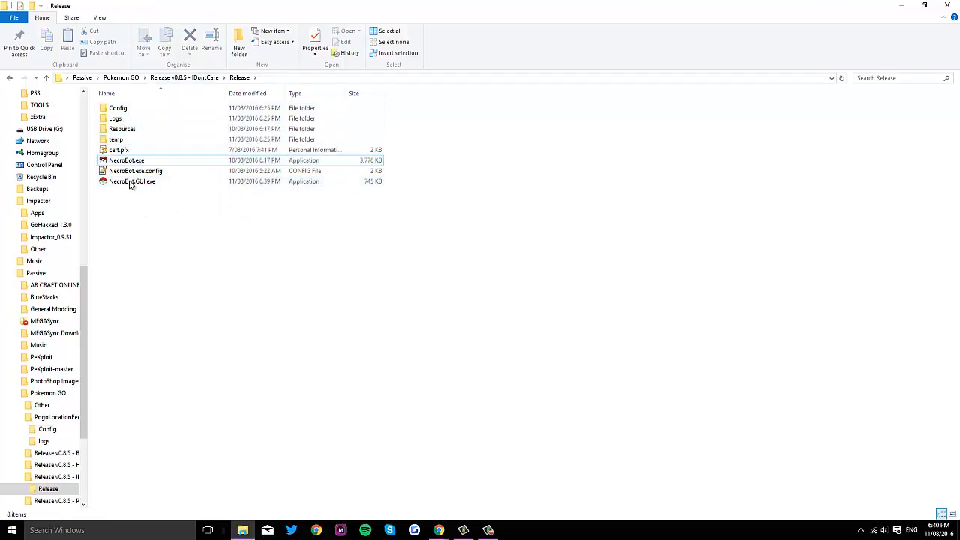
{"action": "mouse_move", "coordinate": [131, 182]}
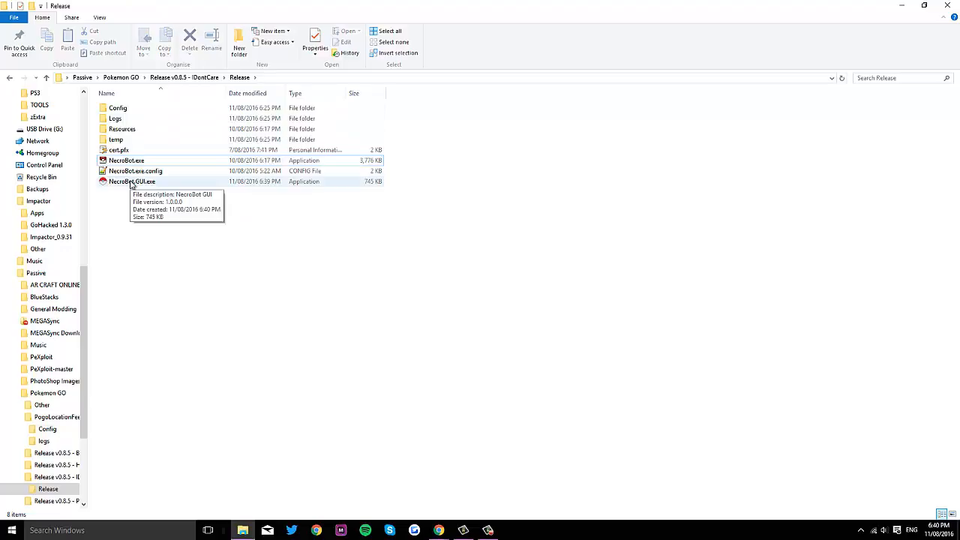
{"action": "double_click", "coordinate": [133, 182]}
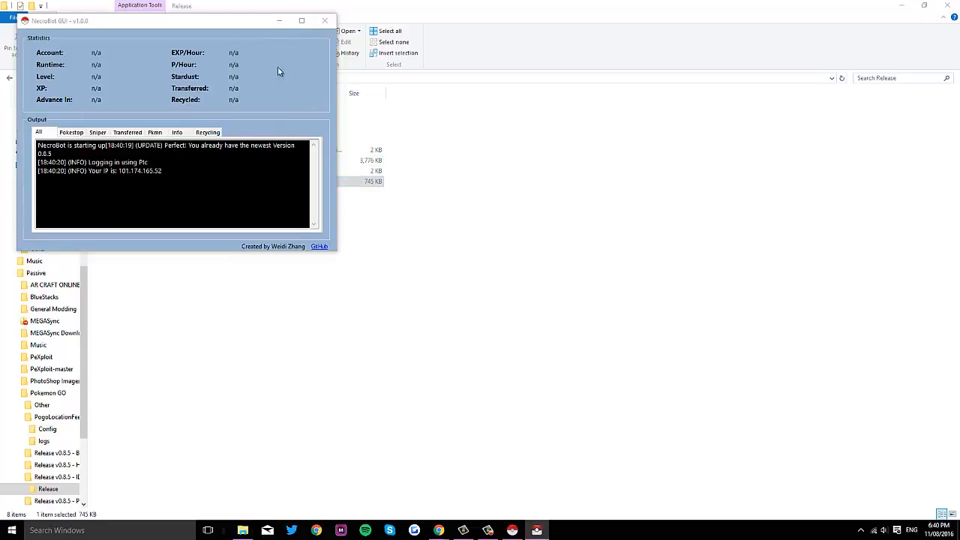
Maximize the NecroBot GUI window so level, XP stats and the output log show fully
{"action": "left_click", "coordinate": [302, 19]}
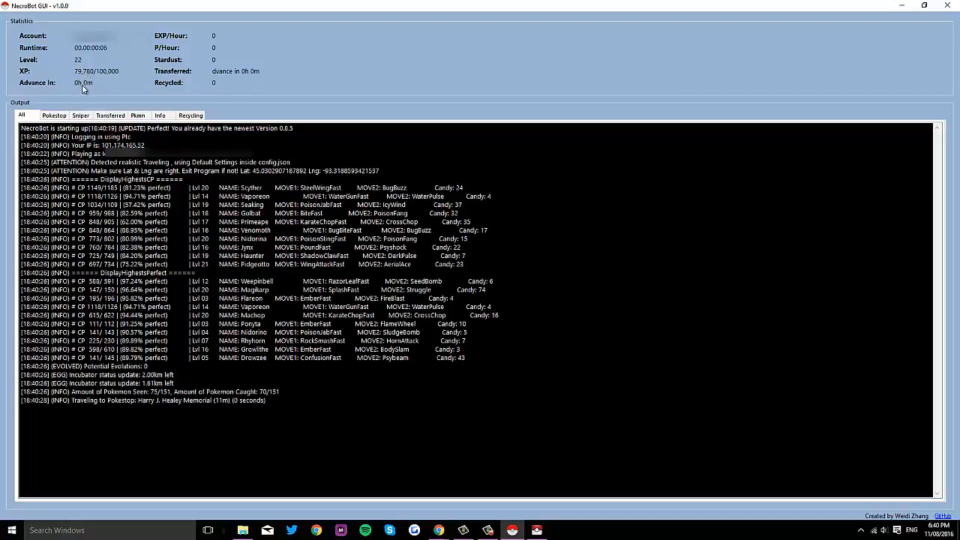
{"action": "mouse_move", "coordinate": [157, 60]}
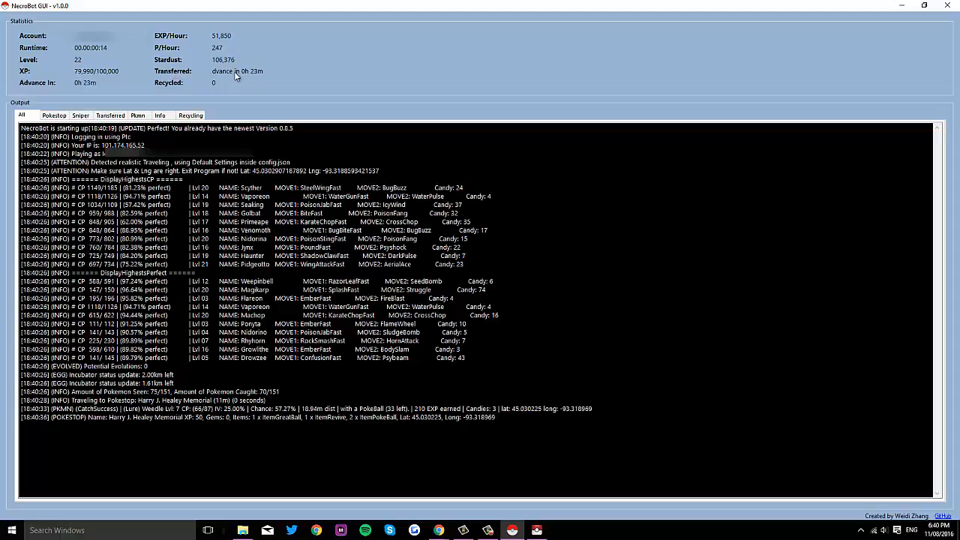
{"action": "mouse_move", "coordinate": [212, 67]}
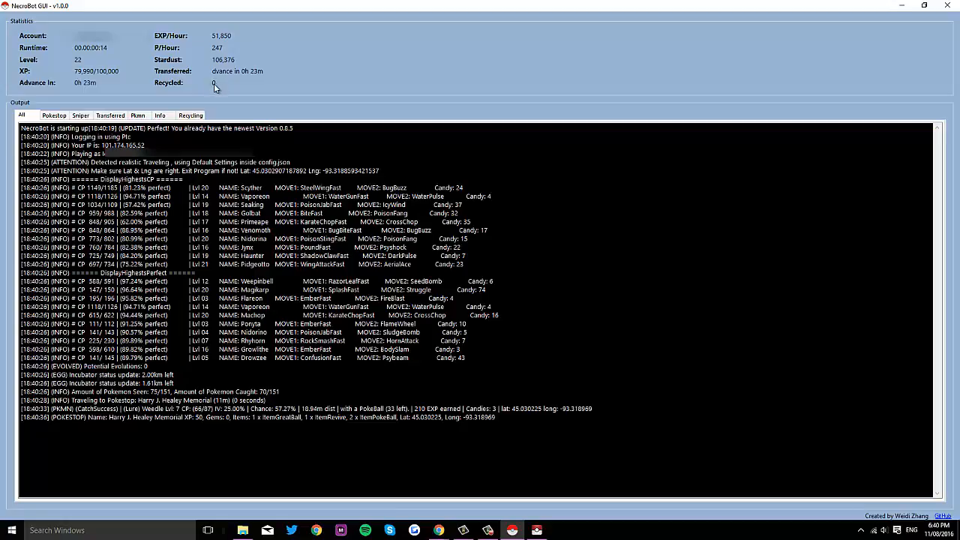
{"action": "mouse_move", "coordinate": [201, 90]}
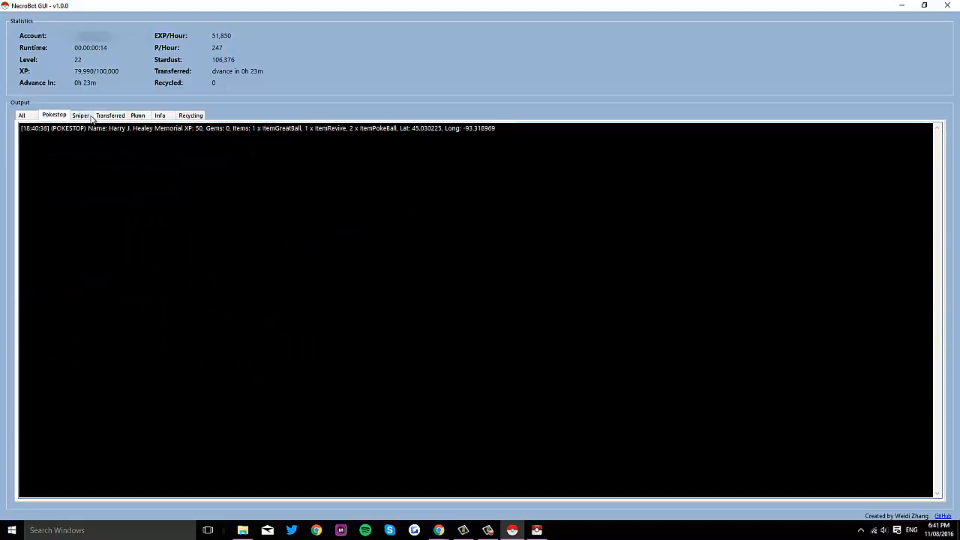
{"action": "left_click", "coordinate": [191, 115]}
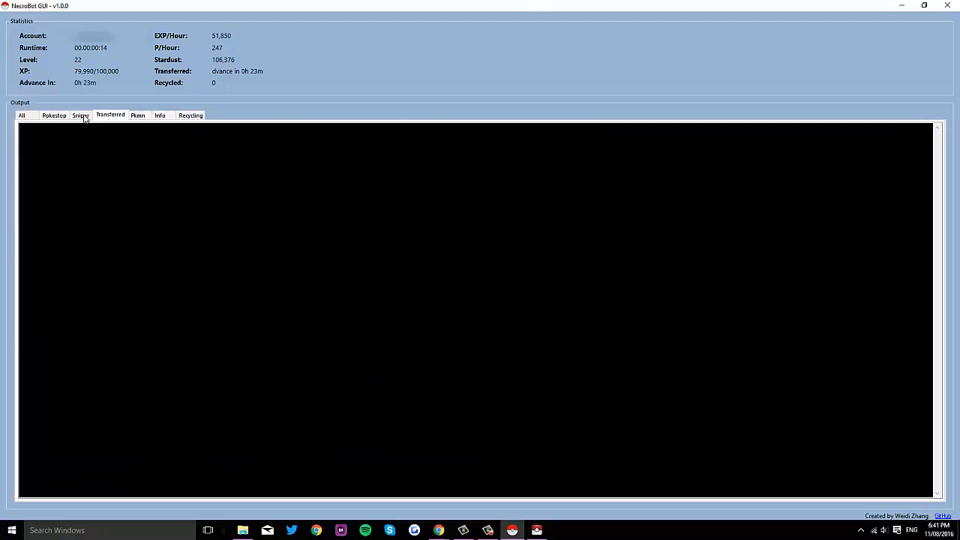
{"action": "left_click", "coordinate": [55, 115]}
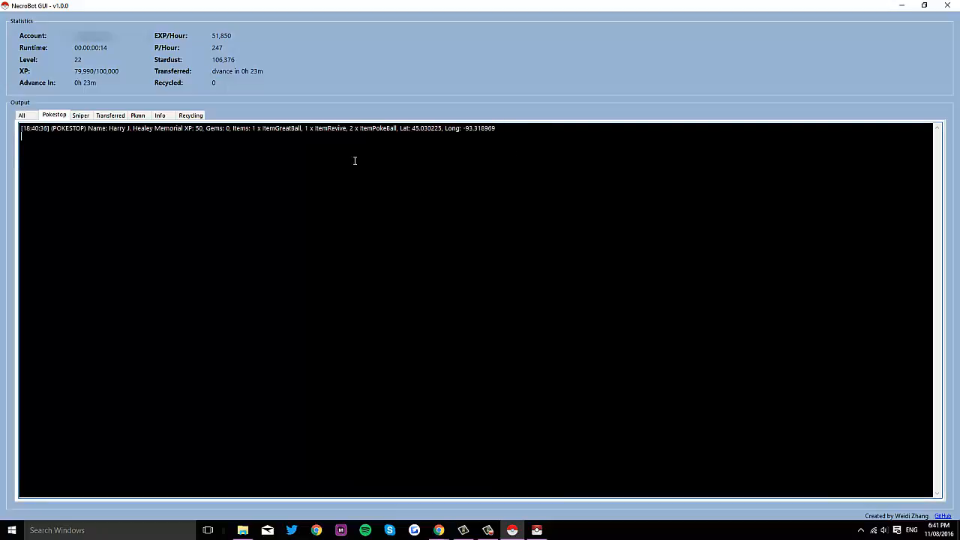
{"action": "left_click", "coordinate": [137, 115]}
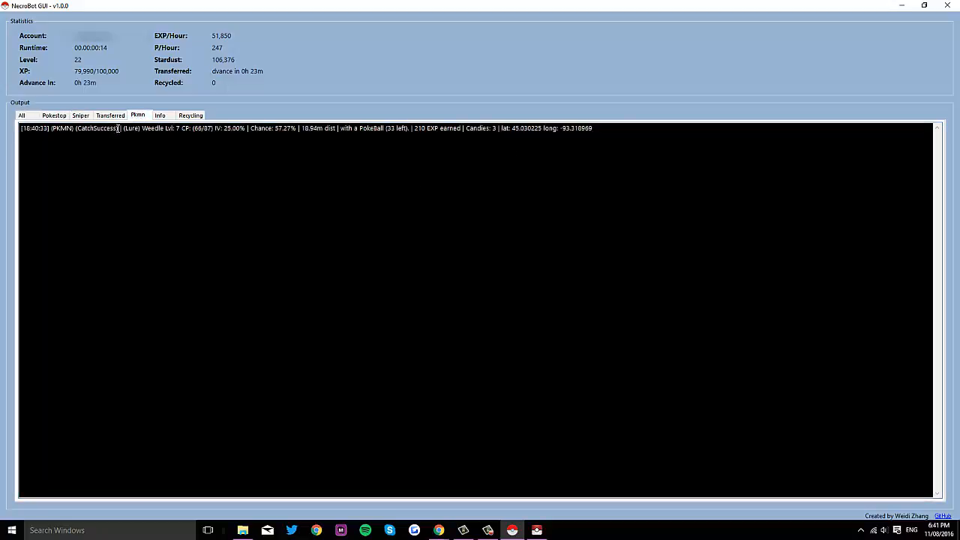
{"action": "mouse_move", "coordinate": [110, 135]}
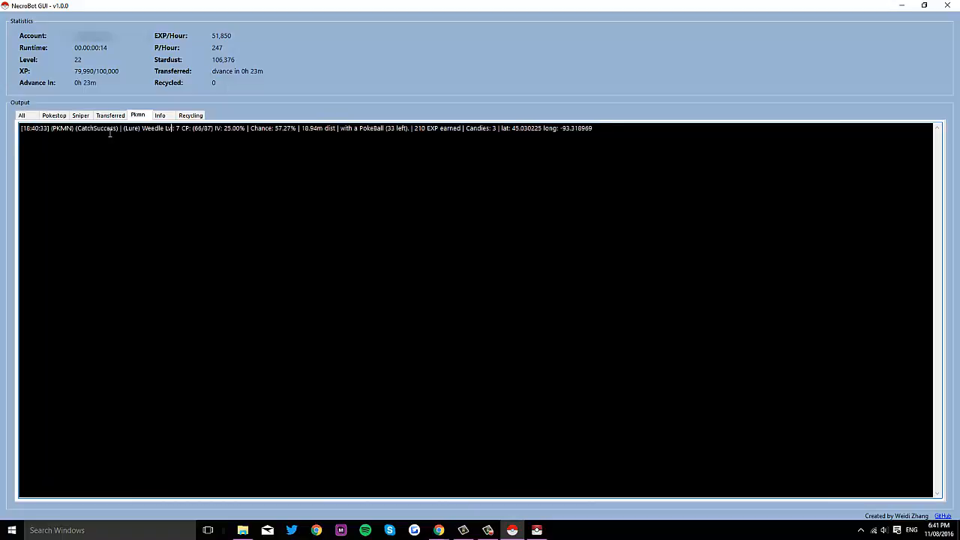
{"action": "left_click", "coordinate": [159, 114]}
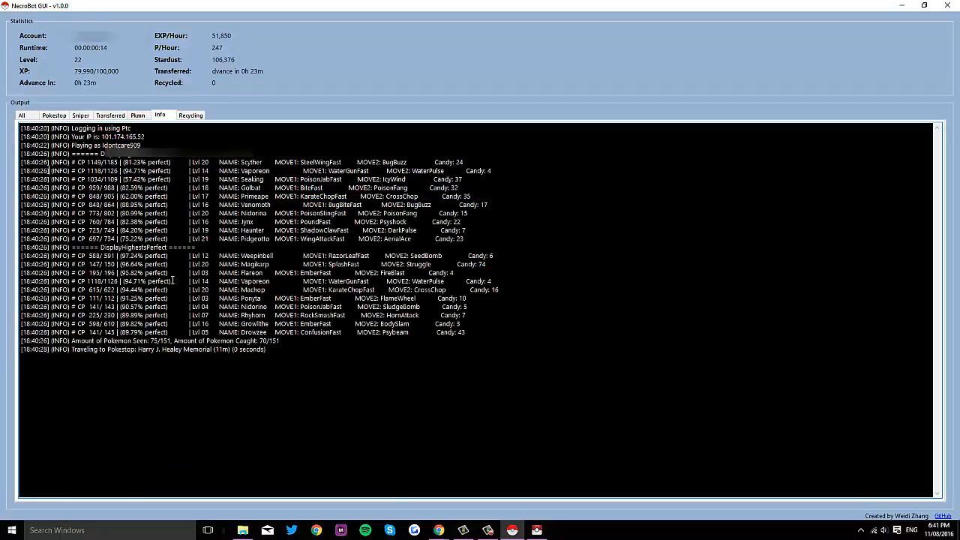
{"action": "left_click", "coordinate": [191, 114]}
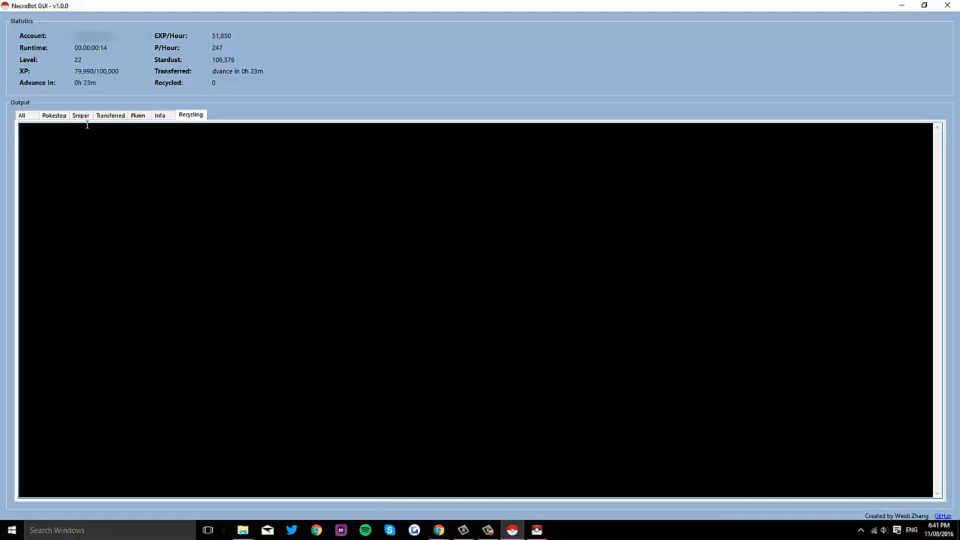
{"action": "left_click", "coordinate": [24, 116]}
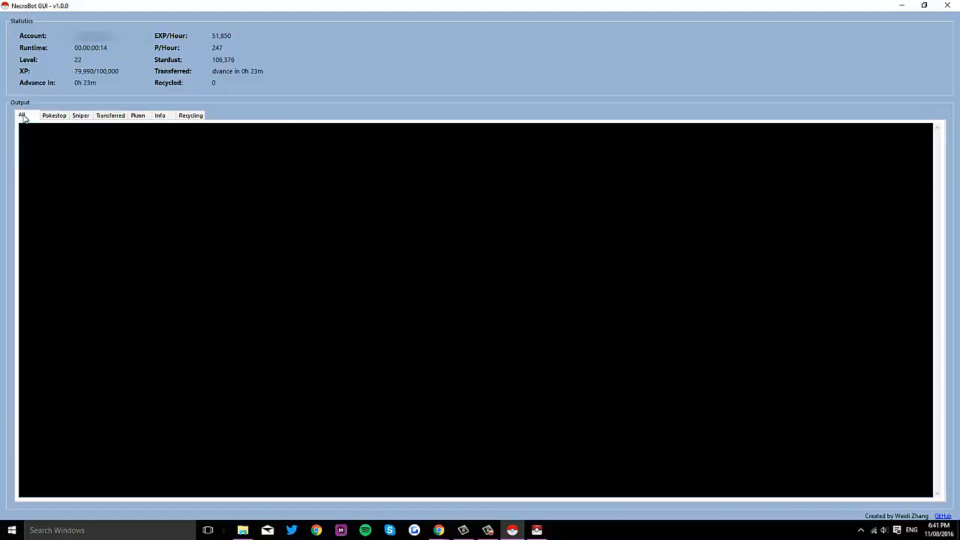